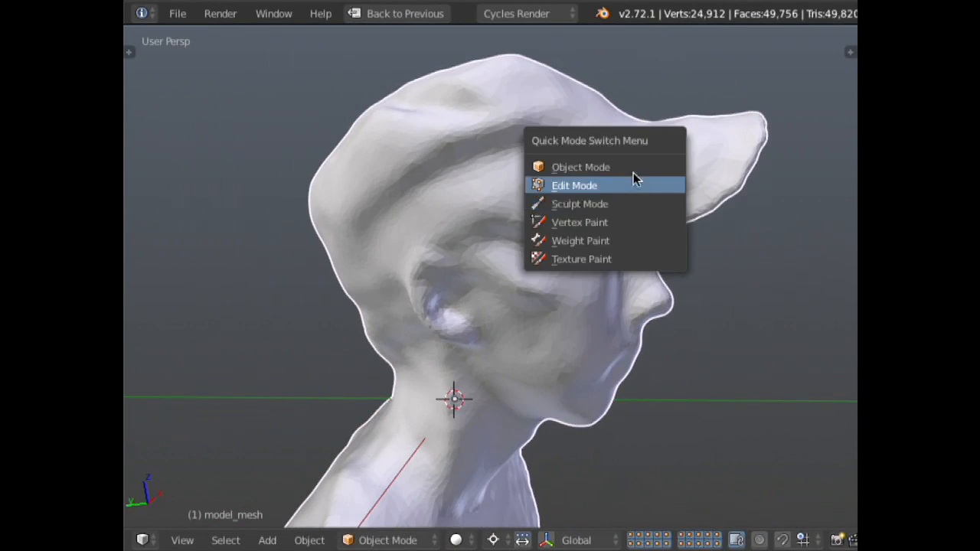
pyautogui.moveTo(646, 207)
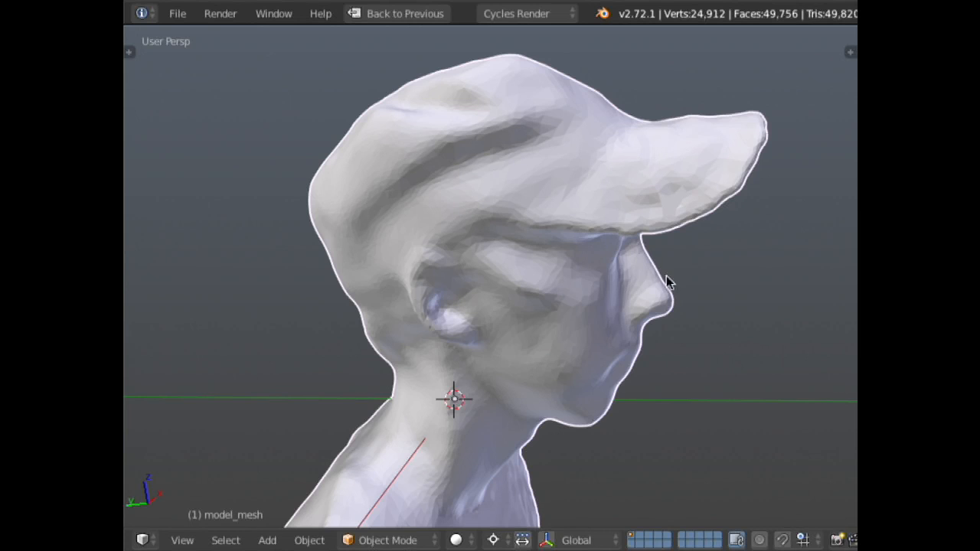
# - Switch the scanned head to Sculpt Mode and enable Dyntopo, accepting the vertex data warning
pyautogui.click(386, 539)
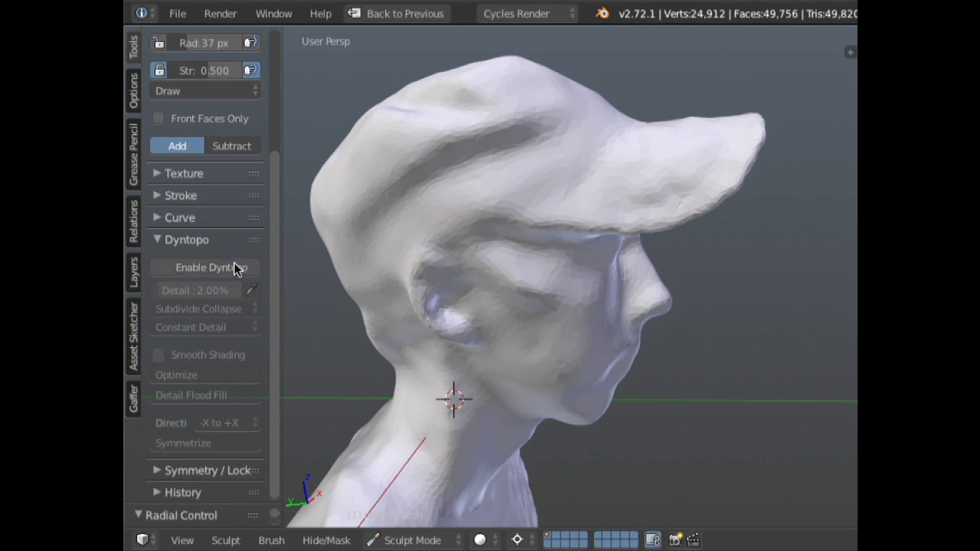
pyautogui.click(207, 266)
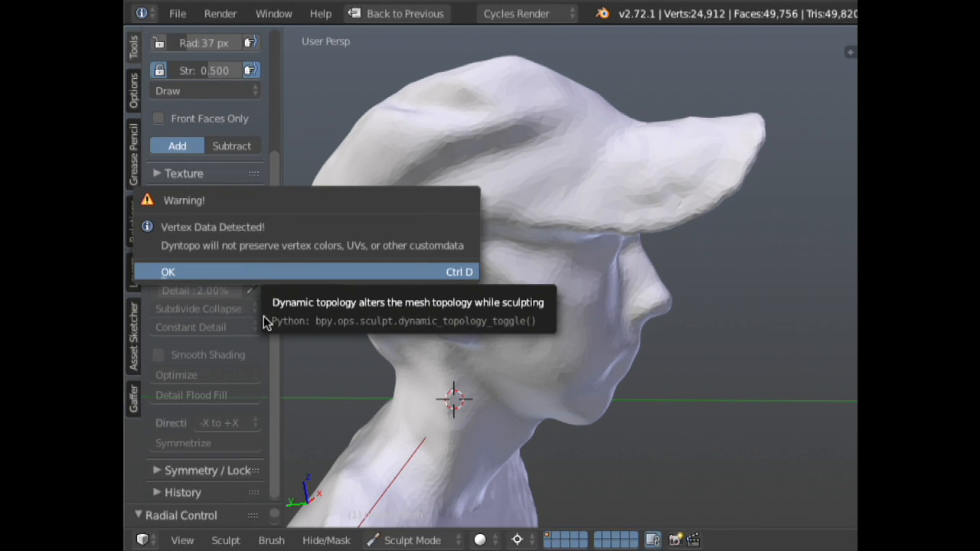
pyautogui.click(169, 272)
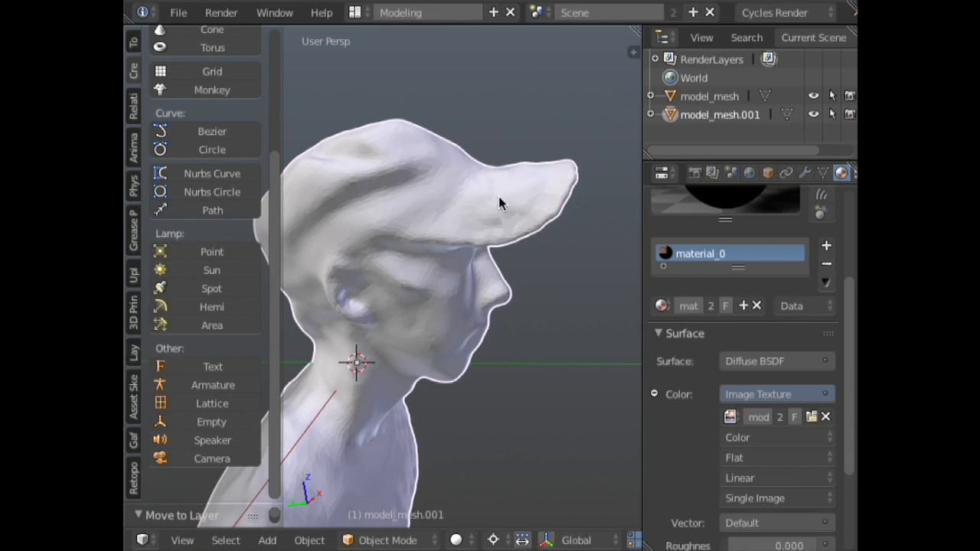
pyautogui.moveTo(419, 281)
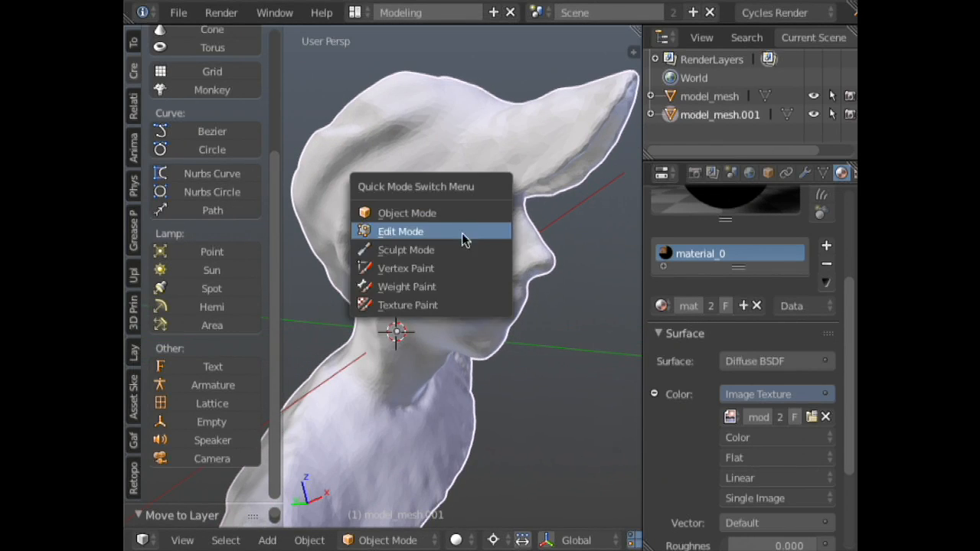
# - Enable Dyntopo on the head copy model_mesh.001, confirming the vertex data warning
pyautogui.click(405, 250)
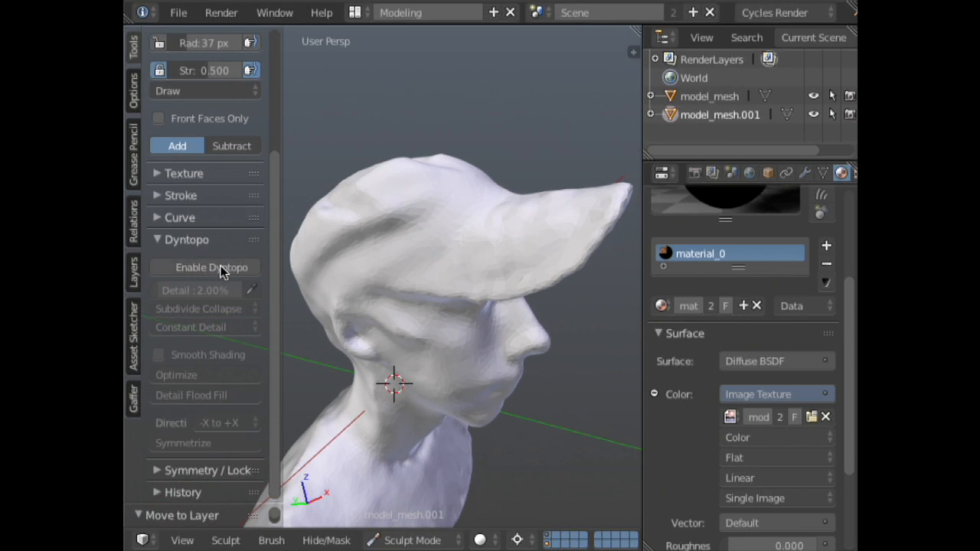
pyautogui.click(212, 267)
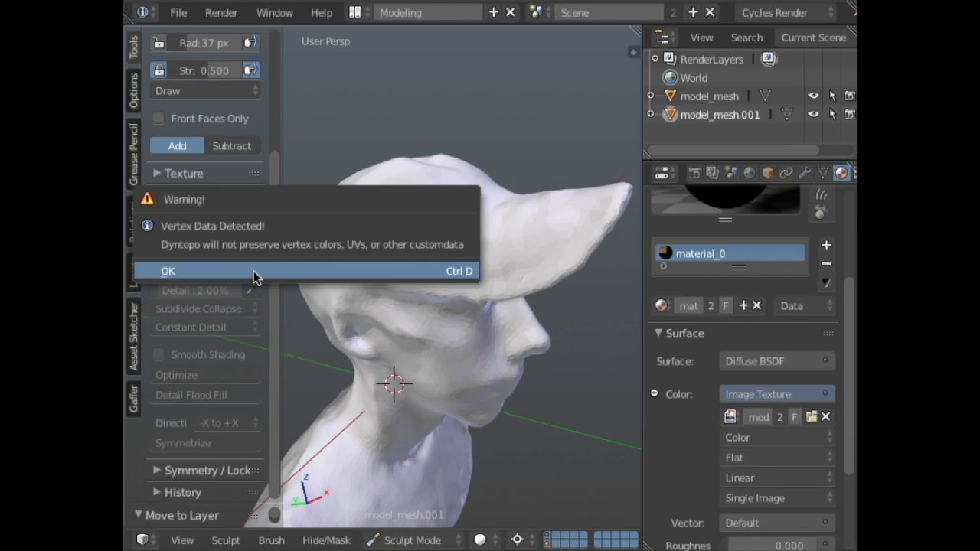
pyautogui.click(168, 271)
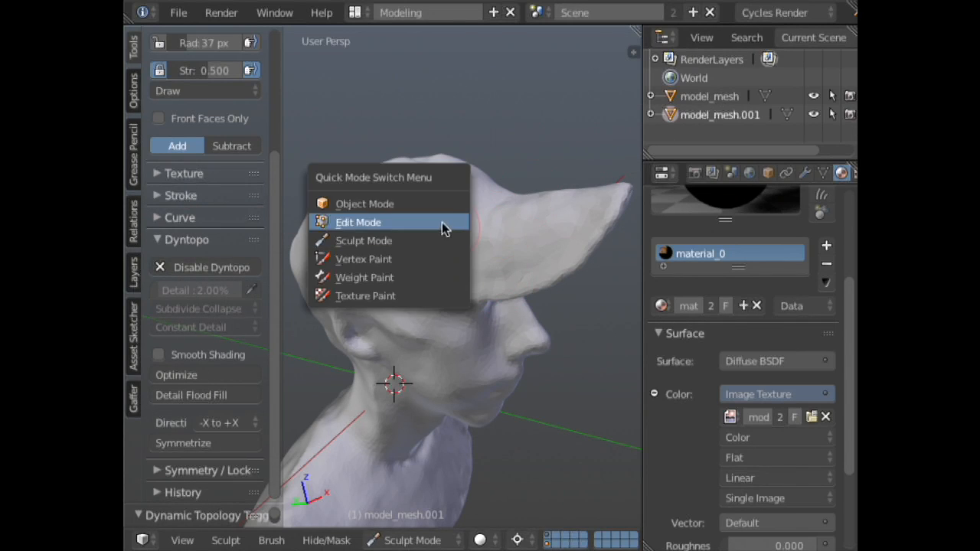
pyautogui.click(364, 204)
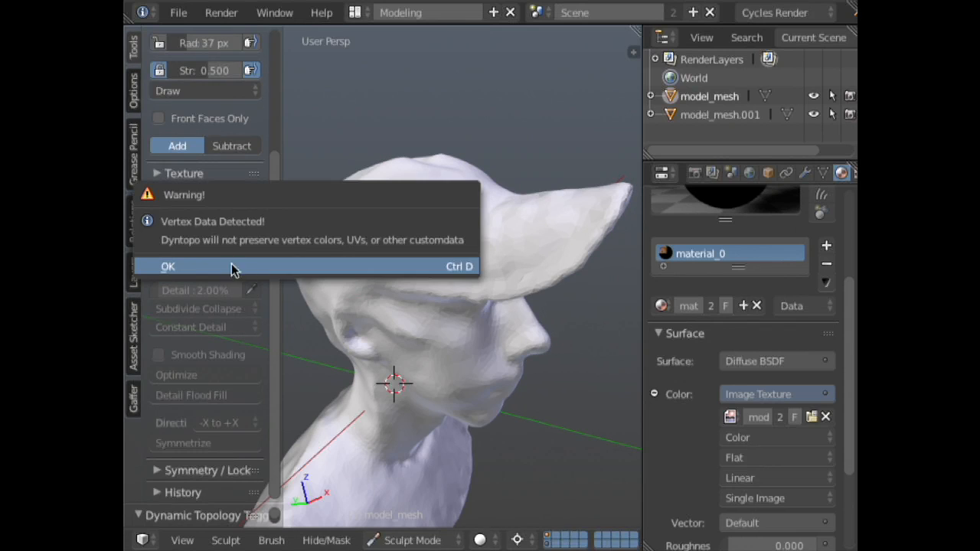
pyautogui.click(168, 266)
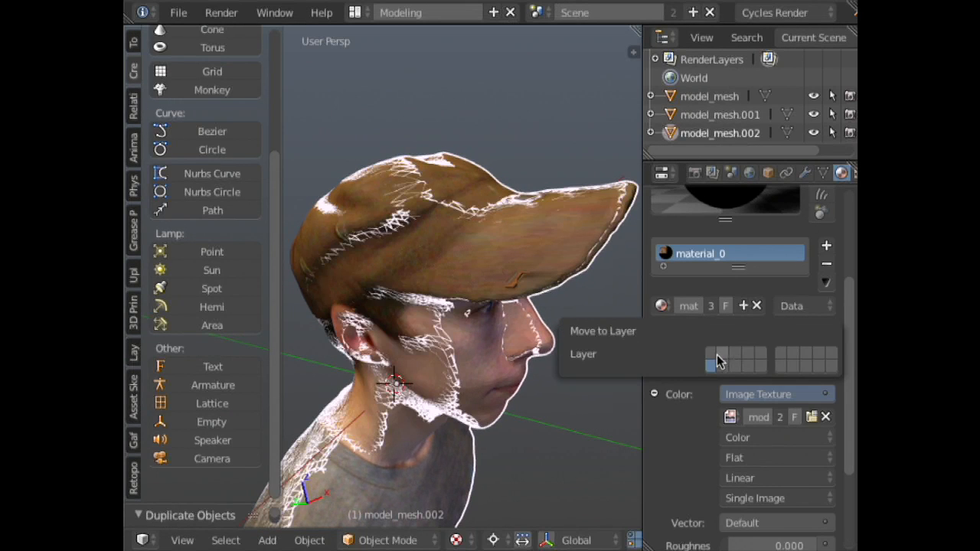
# - Move the new copy model_mesh.002 to another layer and enable Dyntopo on the original head
pyautogui.click(386, 539)
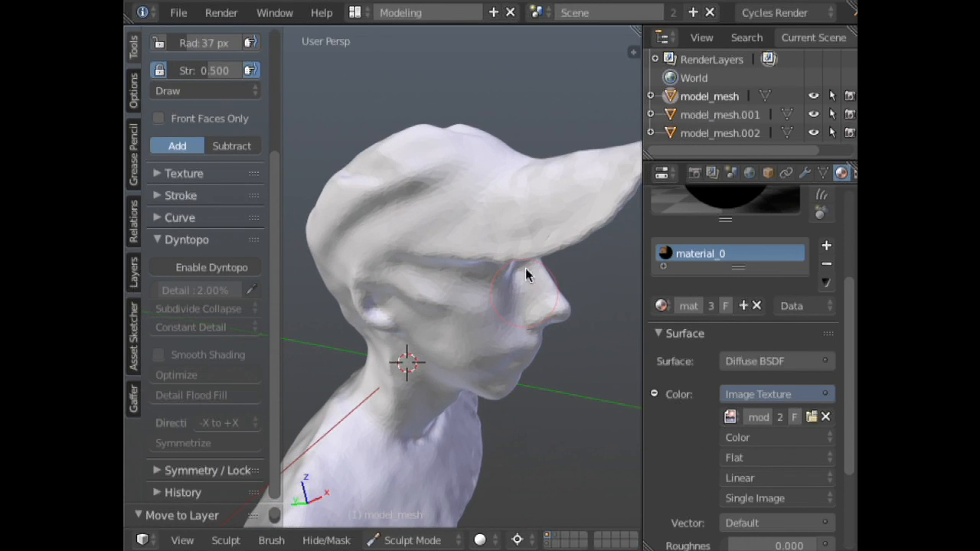
pyautogui.click(205, 266)
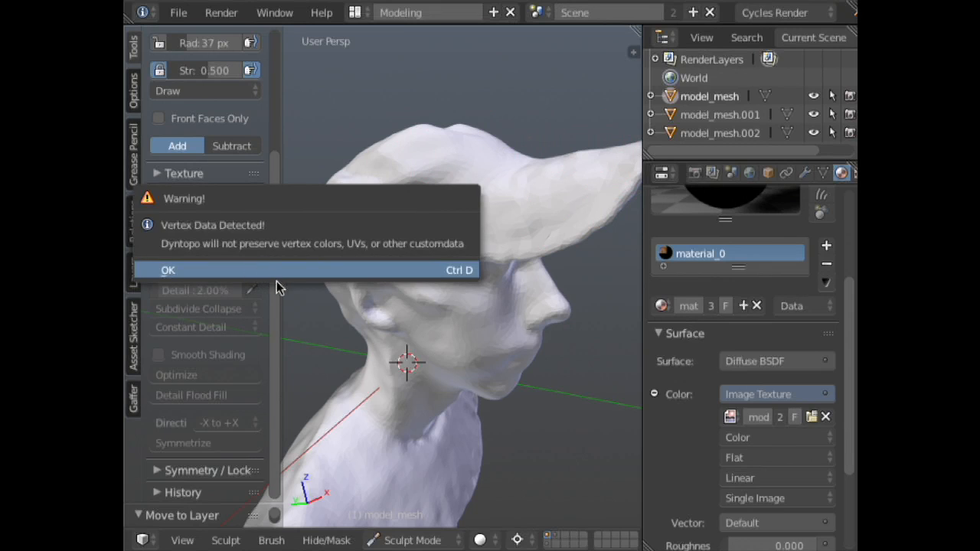
pyautogui.click(168, 269)
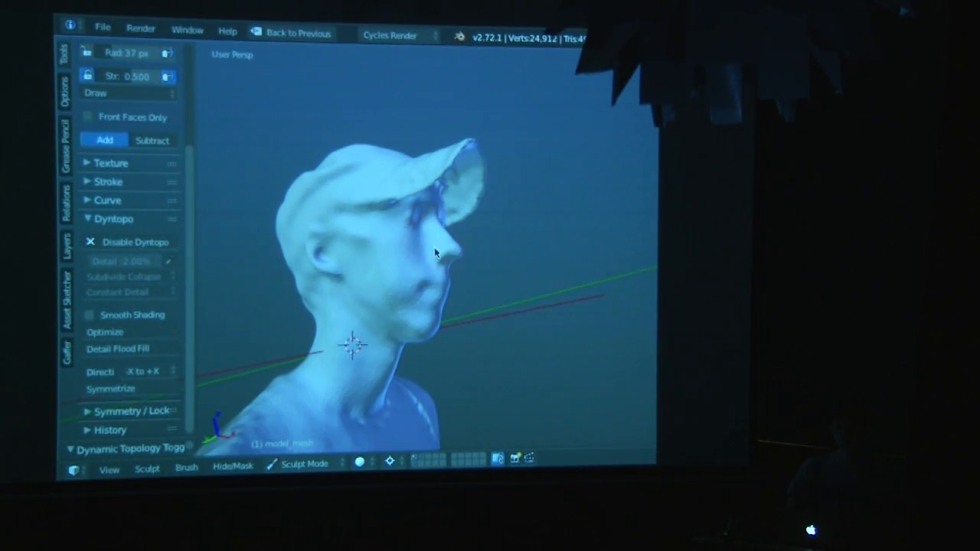
pyautogui.click(428, 245)
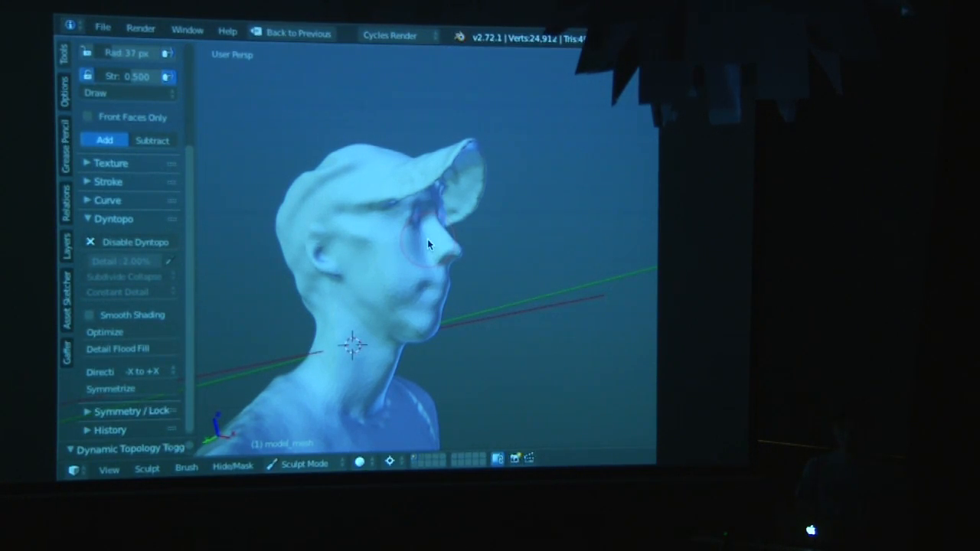
pyautogui.moveTo(404, 122)
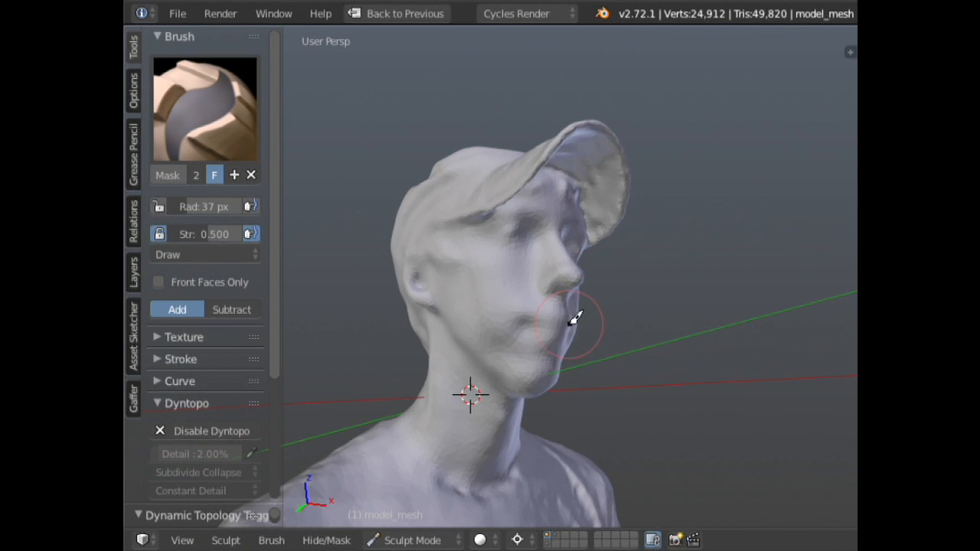
# - Draw black Grease Pencil guide strokes over the facial features and view the head from the side
pyautogui.moveTo(569, 325); pyautogui.dragTo(536, 226)
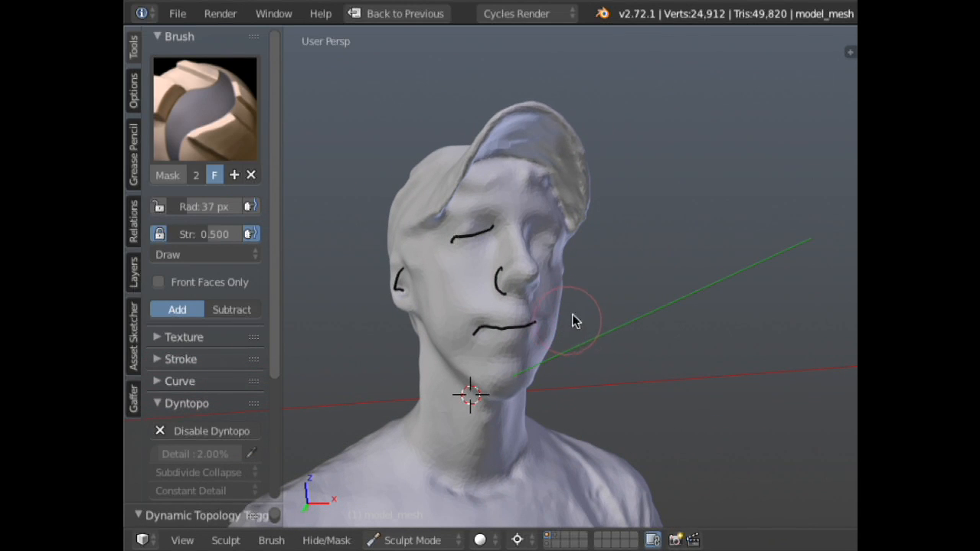
pyautogui.moveTo(569, 305)
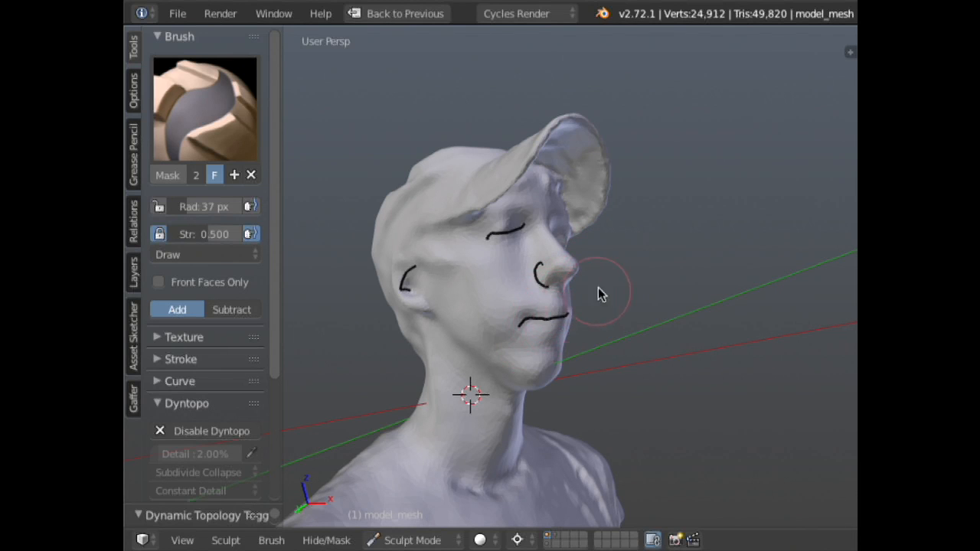
pyautogui.moveTo(600, 294); pyautogui.dragTo(628, 253)
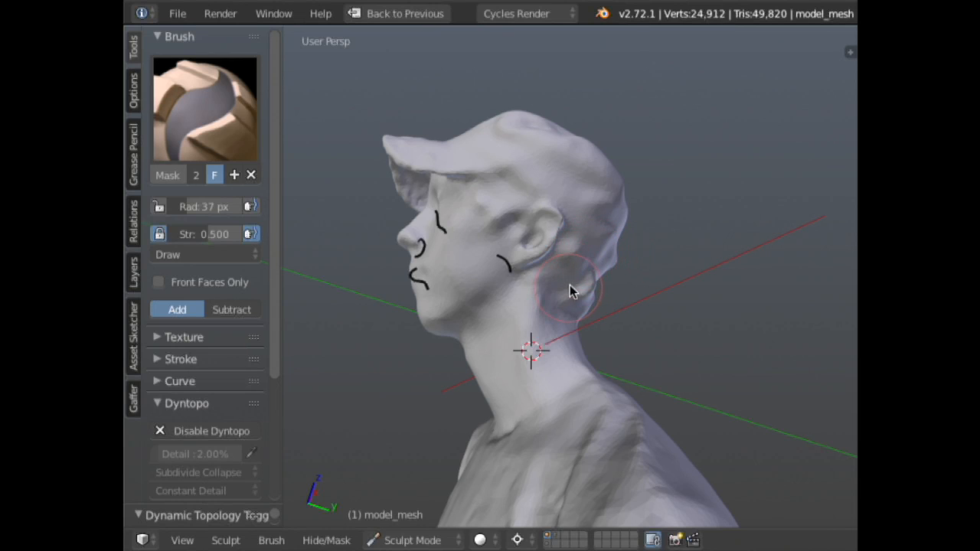
pyautogui.moveTo(605, 244)
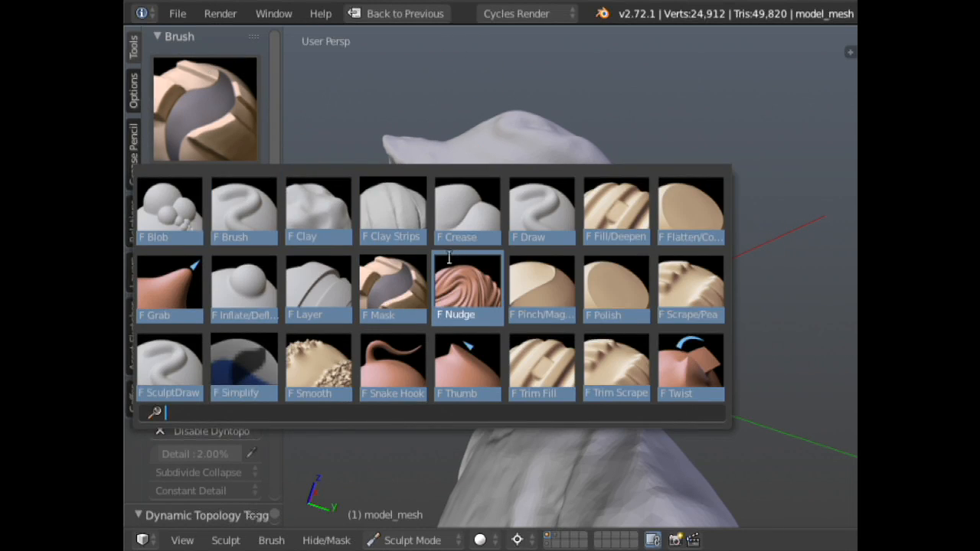
# - Pick the subtractive Crease brush at 21 px and carve shallow creases around the nose and mouth
pyautogui.click(466, 206)
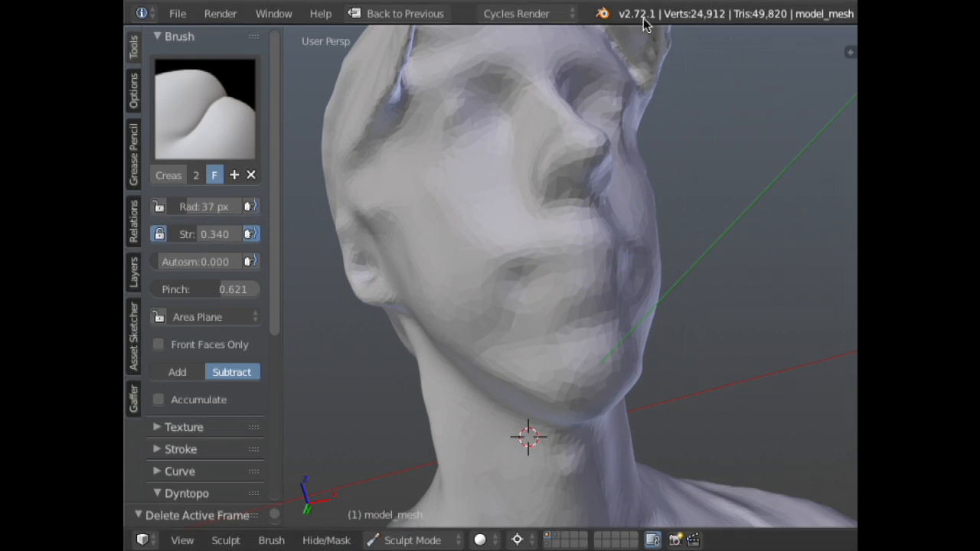
pyautogui.moveTo(618, 229)
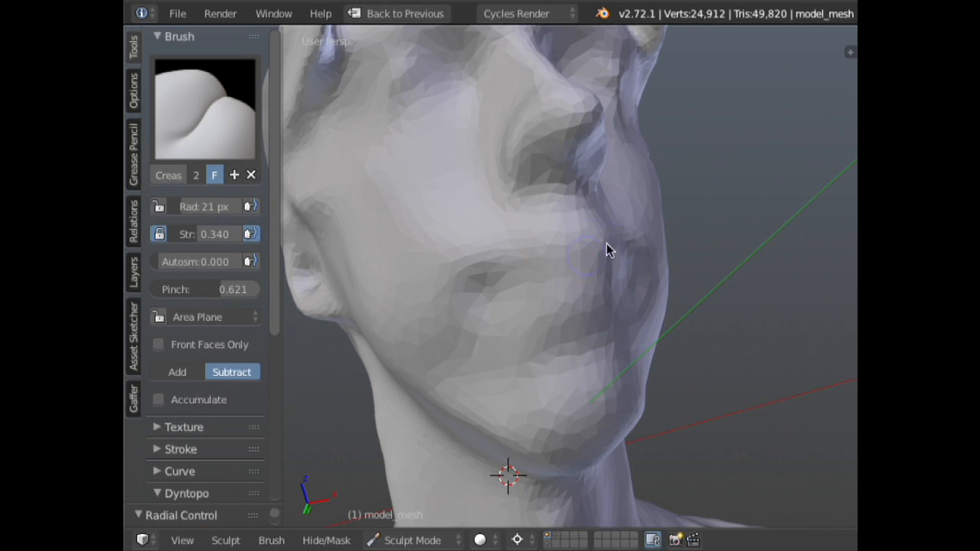
pyautogui.moveTo(609, 248); pyautogui.dragTo(595, 236)
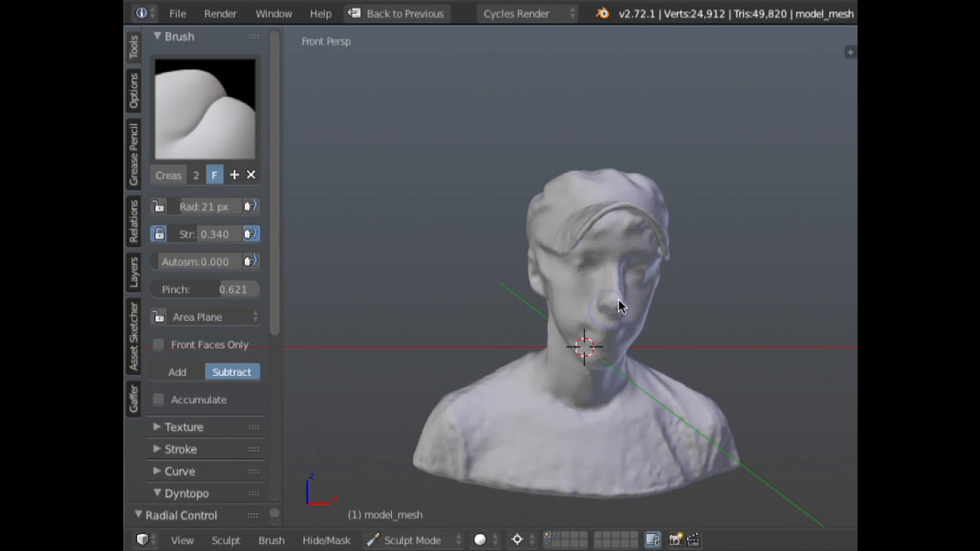
pyautogui.moveTo(620, 306); pyautogui.dragTo(612, 260)
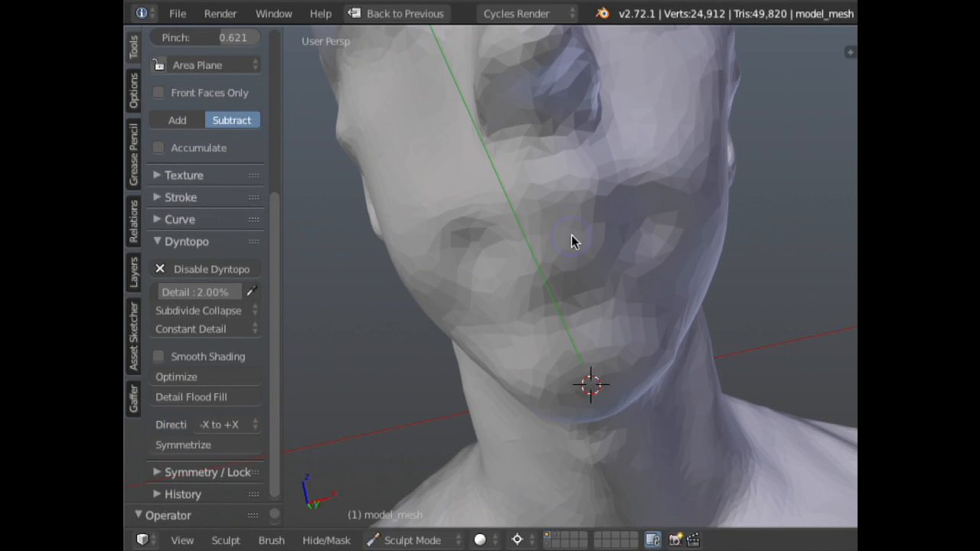
pyautogui.moveTo(538, 268)
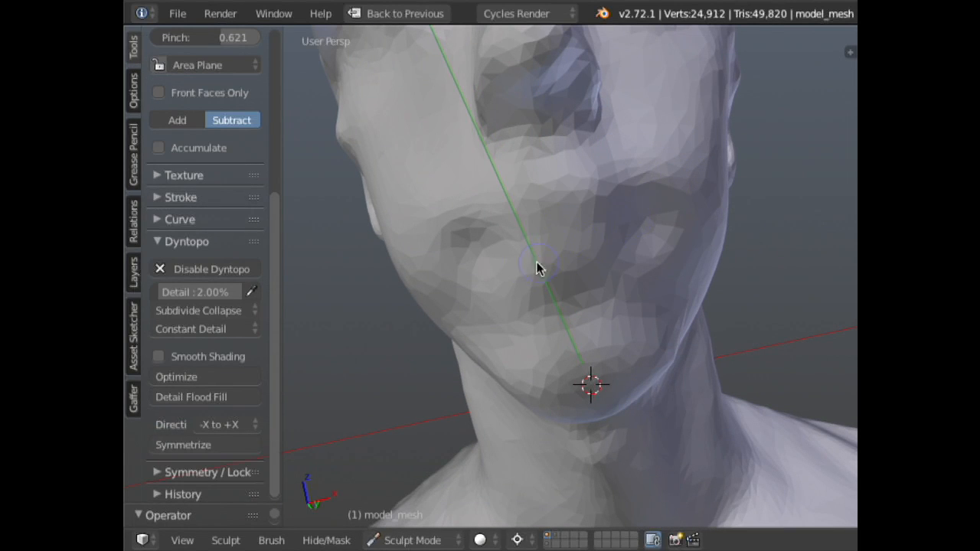
pyautogui.moveTo(521, 299)
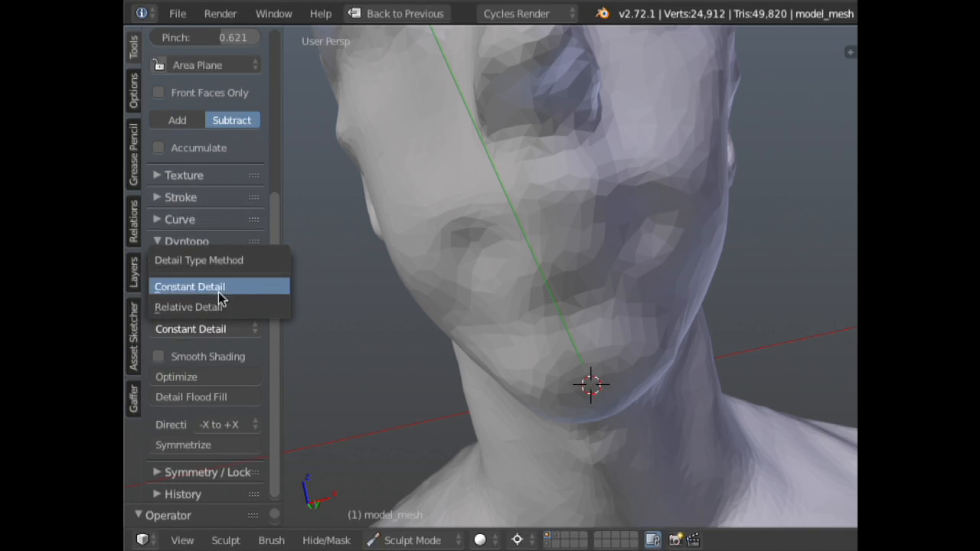
# - Set Dyntopo detail type to Constant Detail at 8.00%
pyautogui.click(189, 286)
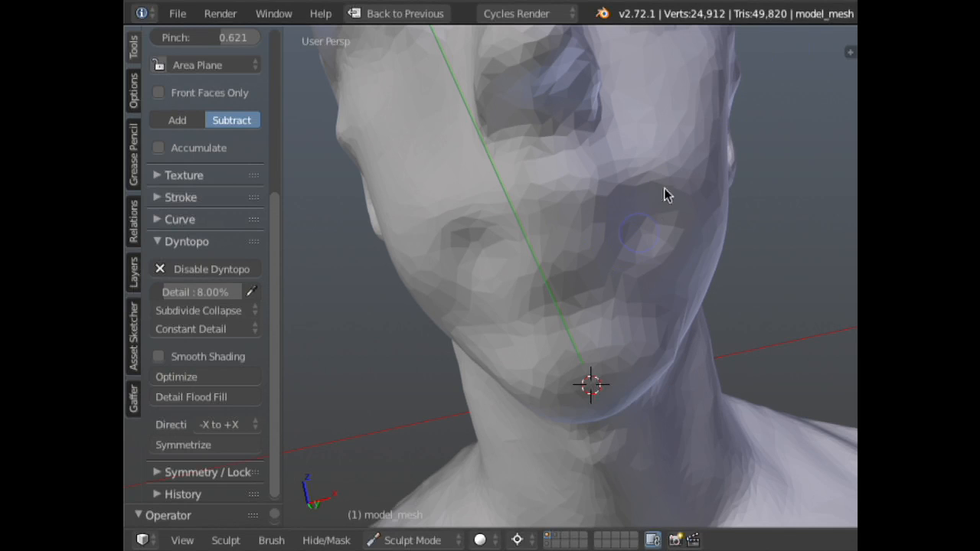
pyautogui.moveTo(441, 365)
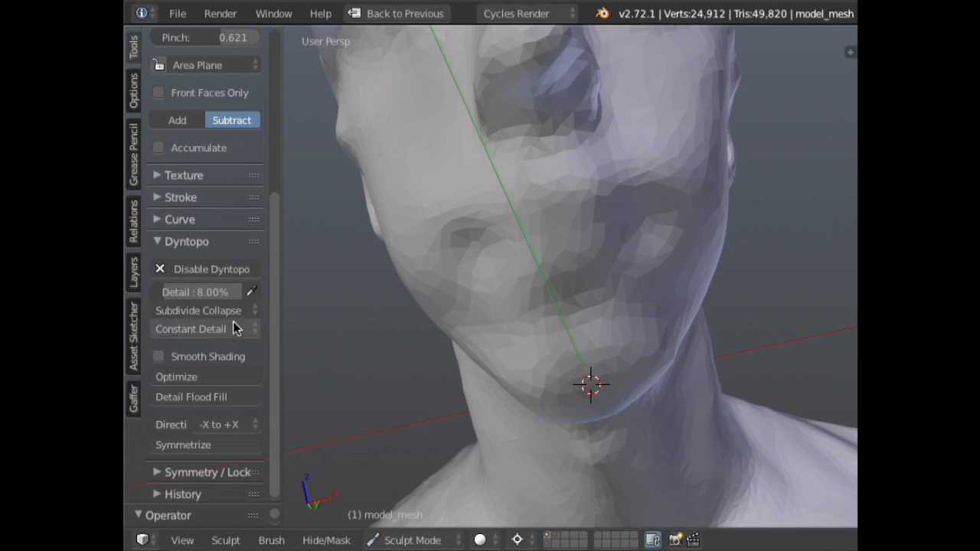
pyautogui.click(202, 328)
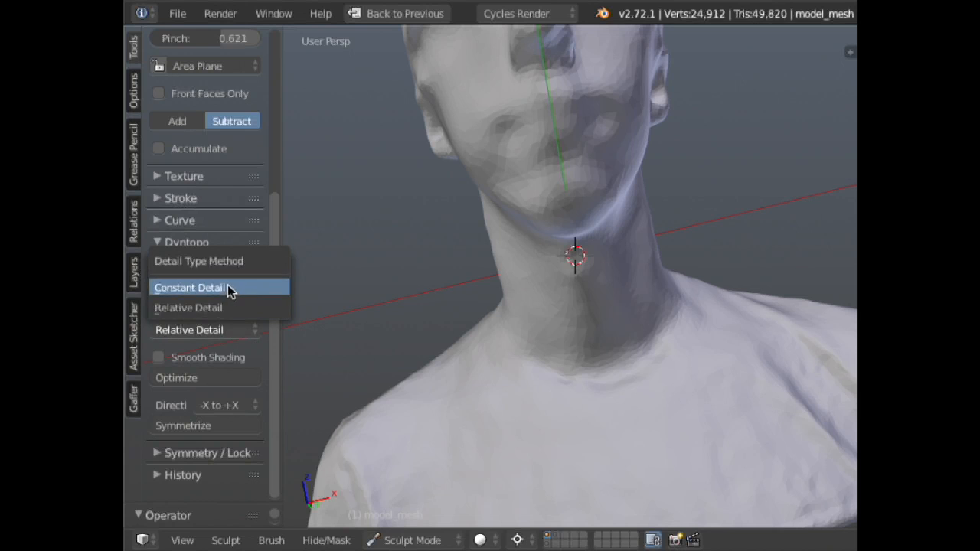
pyautogui.click(190, 288)
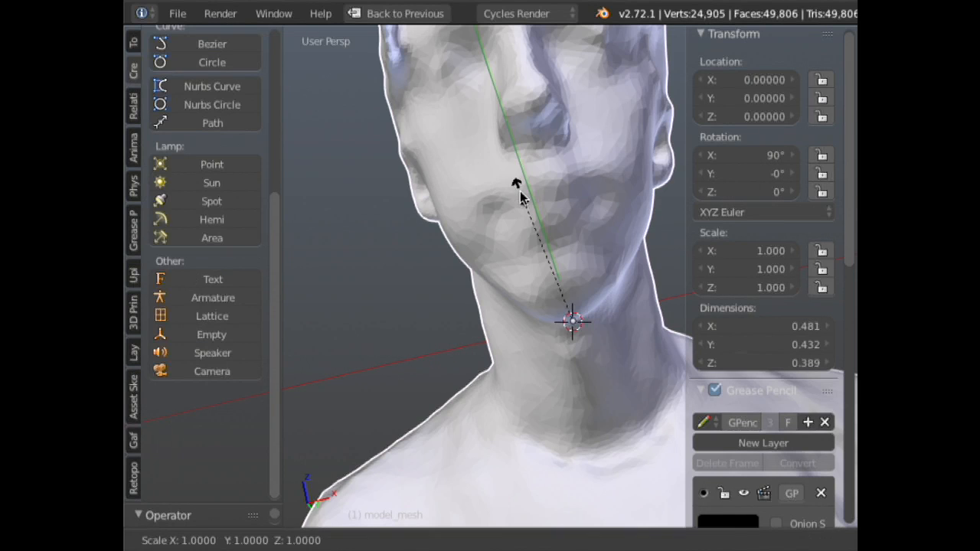
# - Scale the head up by 5 in Object Mode and apply the scale
pyautogui.moveTo(520, 196); pyautogui.dragTo(570, 344)
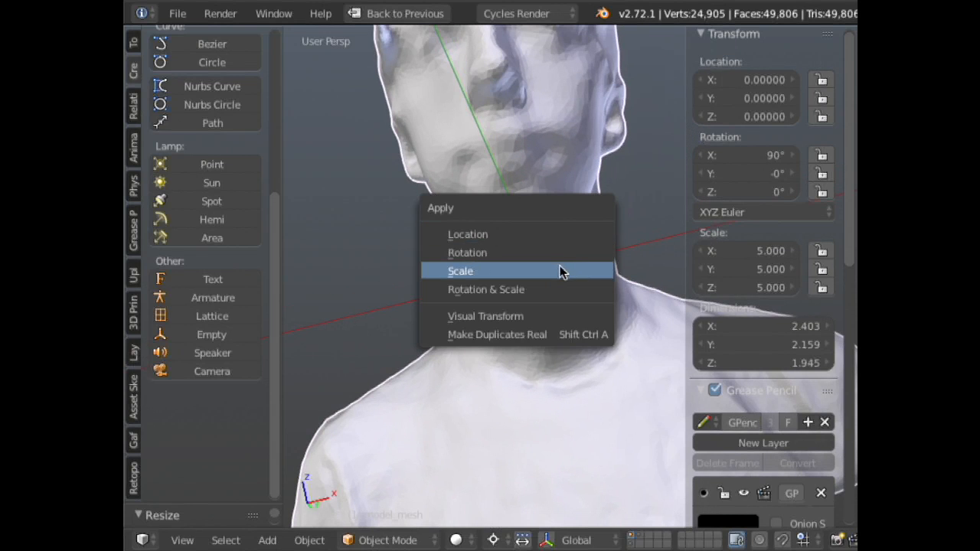
pyautogui.click(459, 269)
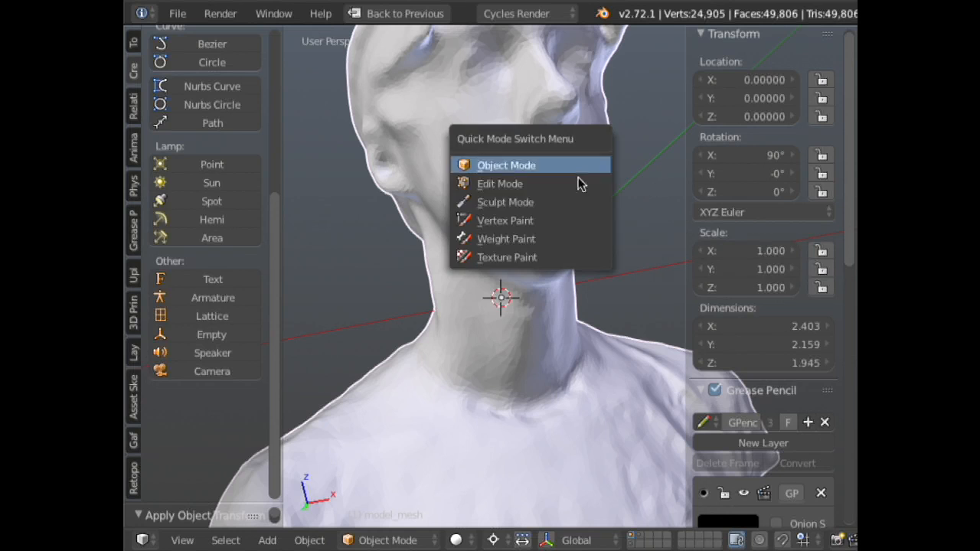
# - Return the head to Sculpt Mode, re-enable Dyntopo and set constant detail to 3.00%
pyautogui.click(505, 202)
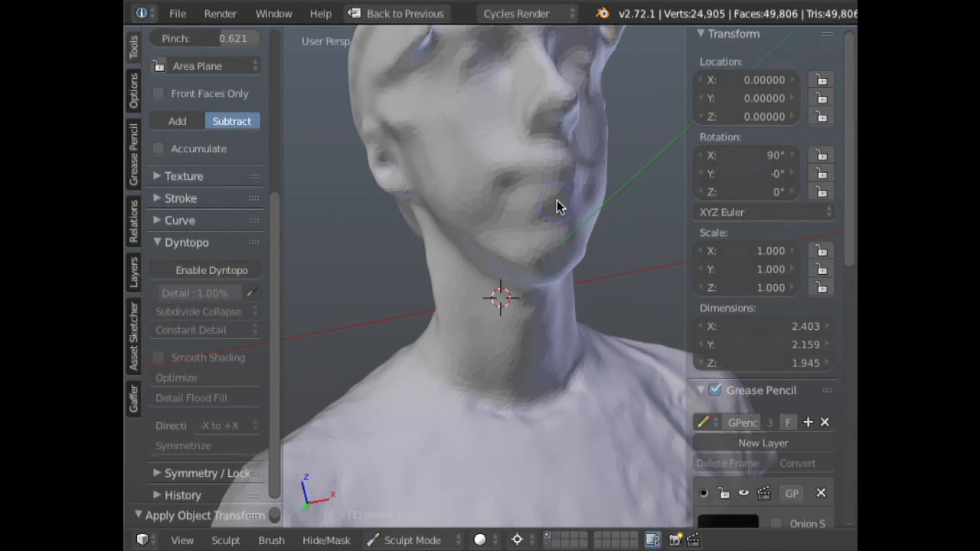
pyautogui.click(212, 270)
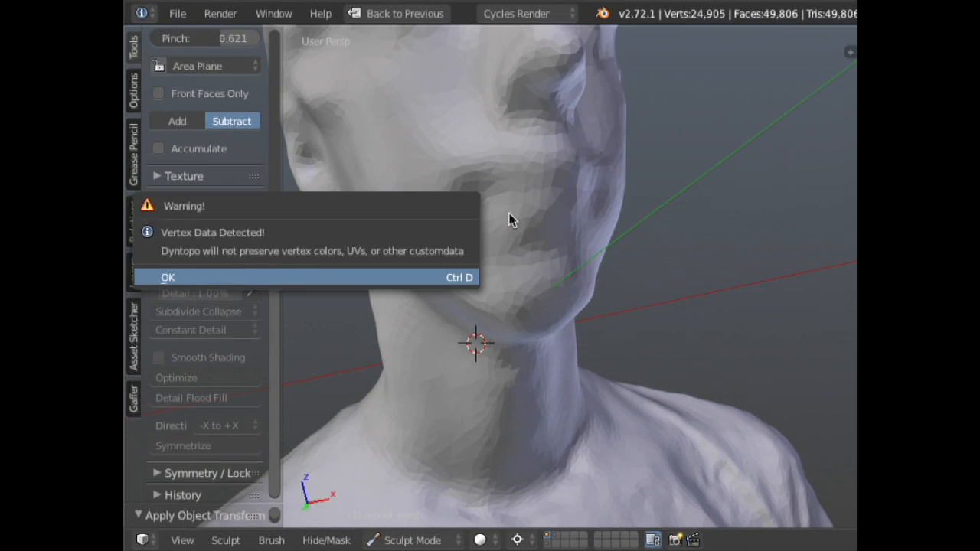
pyautogui.click(168, 277)
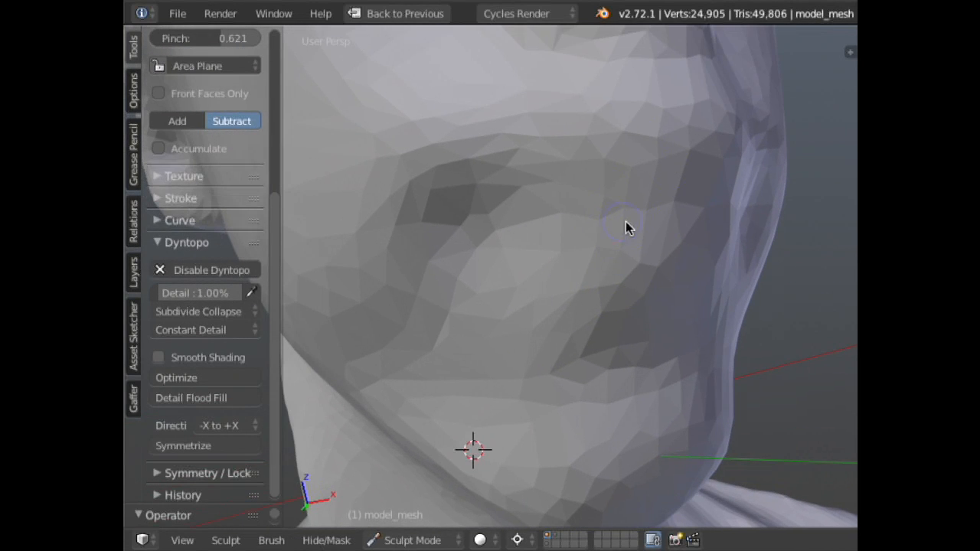
pyautogui.click(199, 293)
pyautogui.write('3')
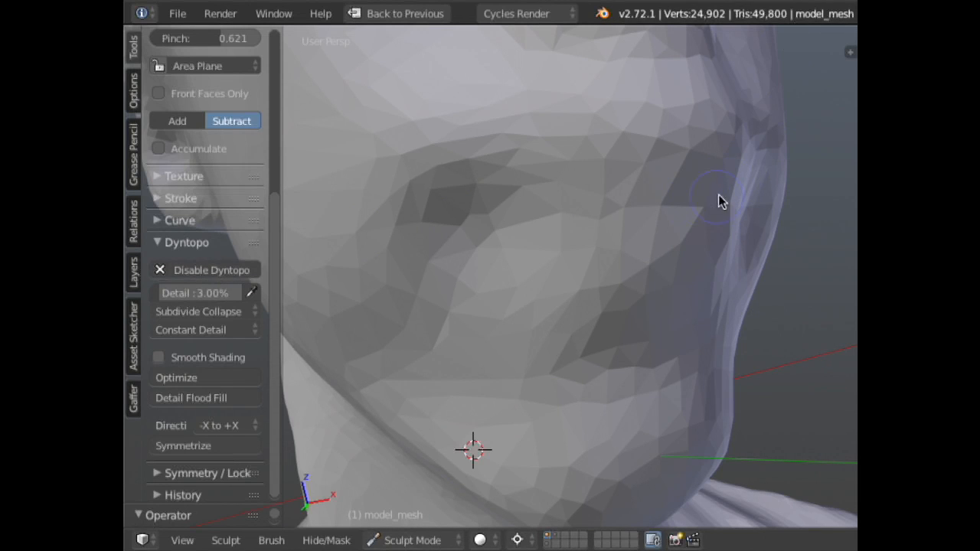
# - Carve finer subtract strokes along the lips and mouth line at 0.80% detail
pyautogui.moveTo(719, 202); pyautogui.dragTo(566, 205)
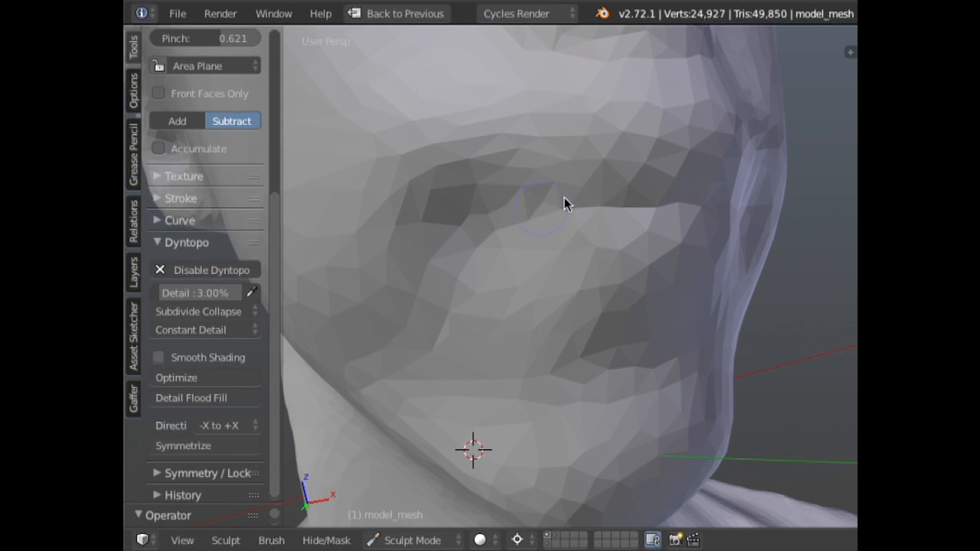
pyautogui.moveTo(566, 205); pyautogui.dragTo(646, 217)
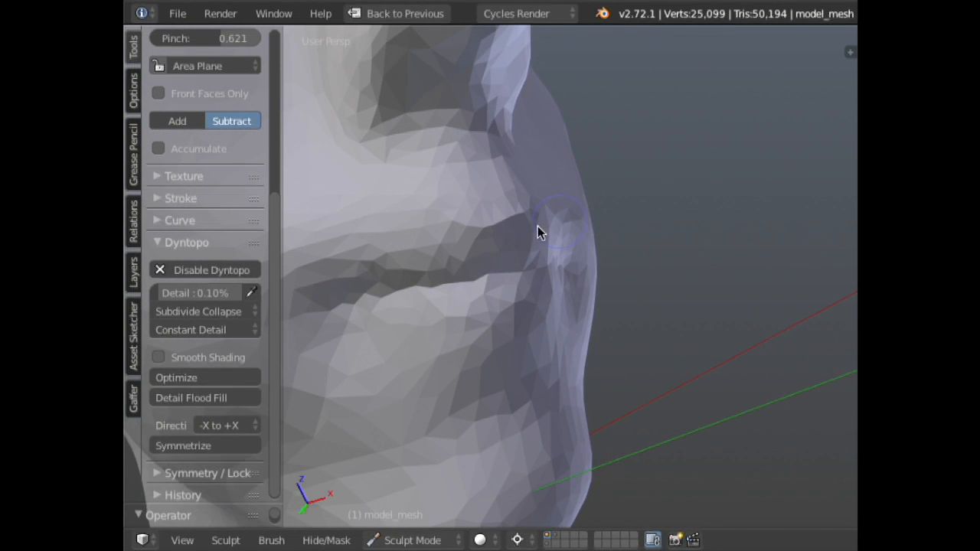
pyautogui.moveTo(539, 233); pyautogui.dragTo(536, 266)
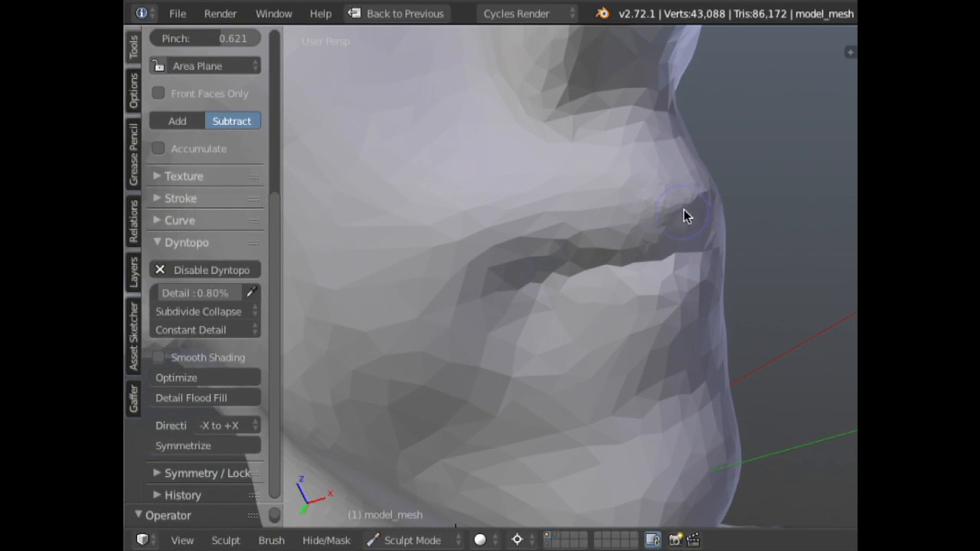
pyautogui.moveTo(686, 214); pyautogui.dragTo(563, 260)
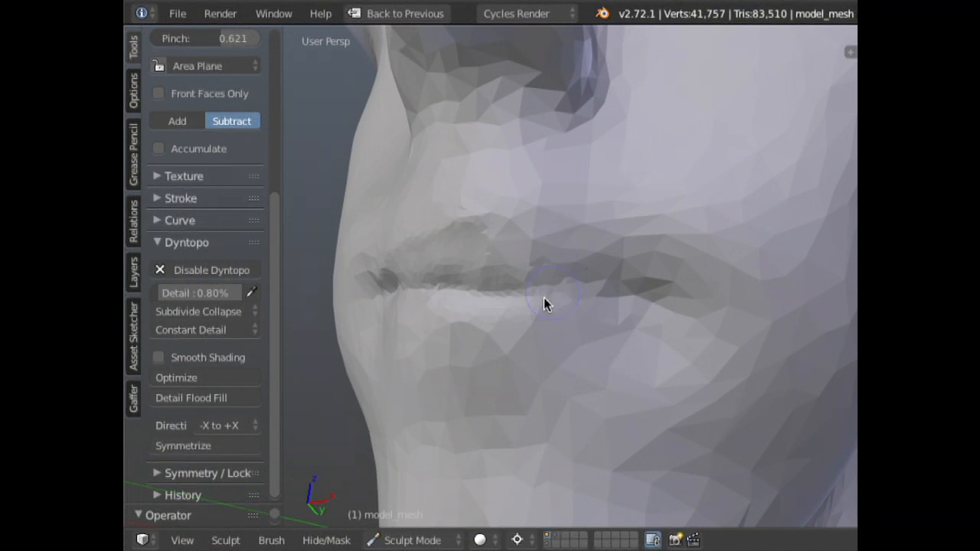
pyautogui.moveTo(548, 298); pyautogui.dragTo(630, 307)
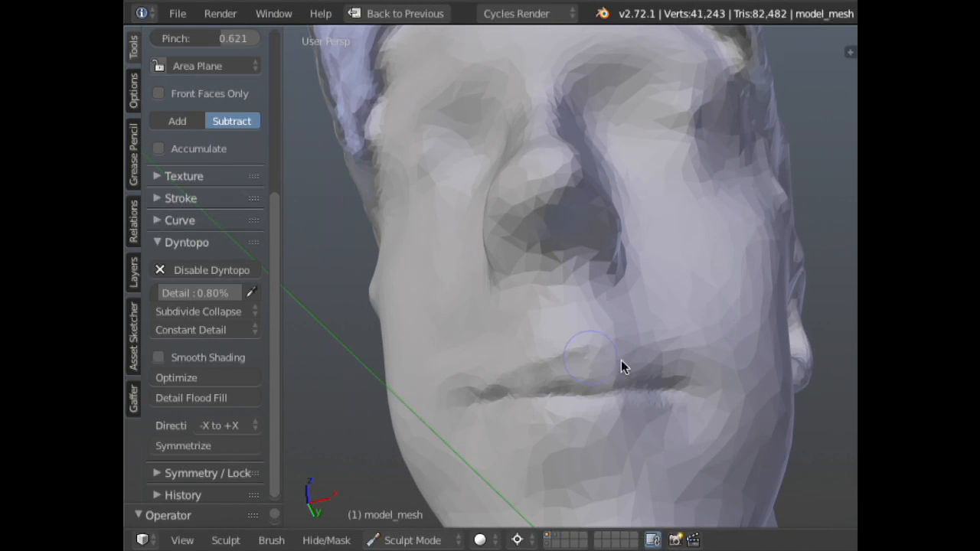
pyautogui.click(594, 355)
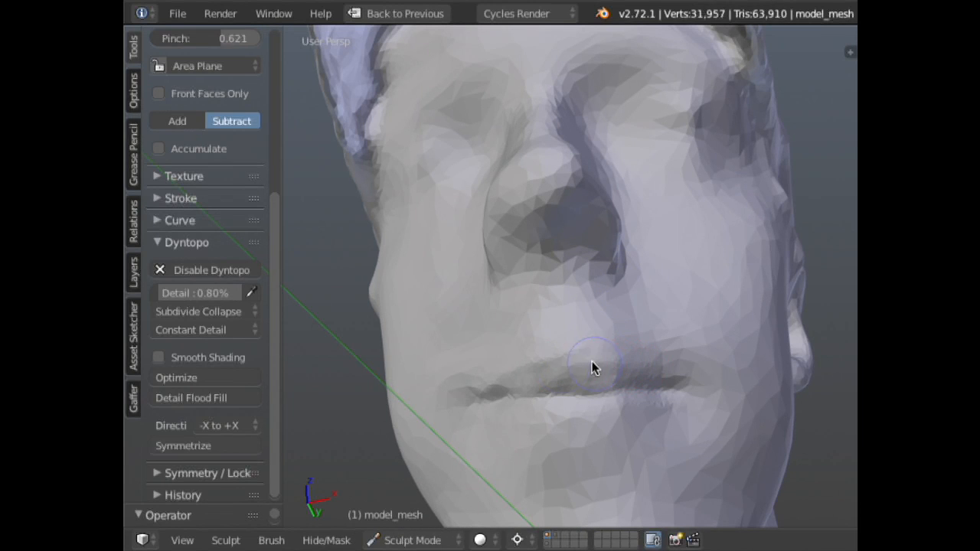
pyautogui.moveTo(597, 367); pyautogui.dragTo(597, 441)
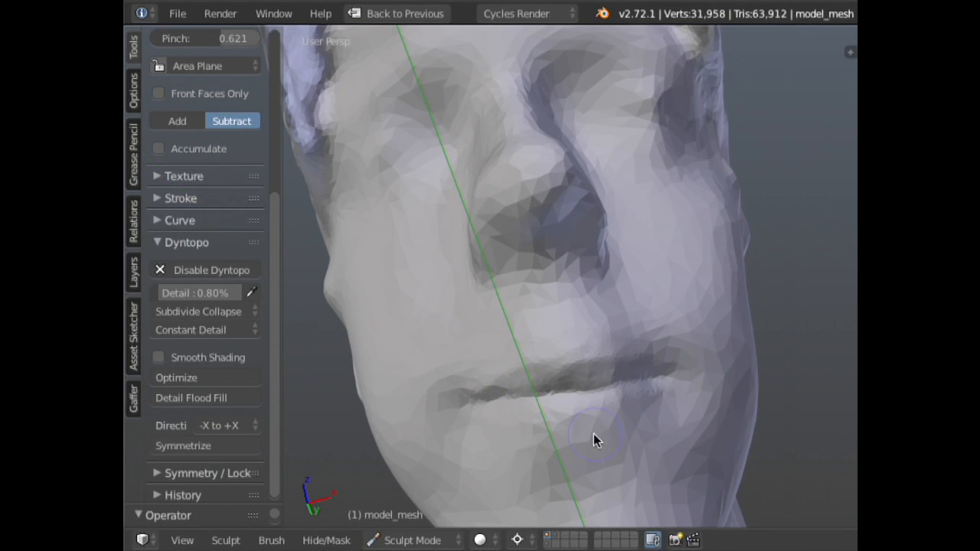
pyautogui.moveTo(597, 441); pyautogui.dragTo(574, 437)
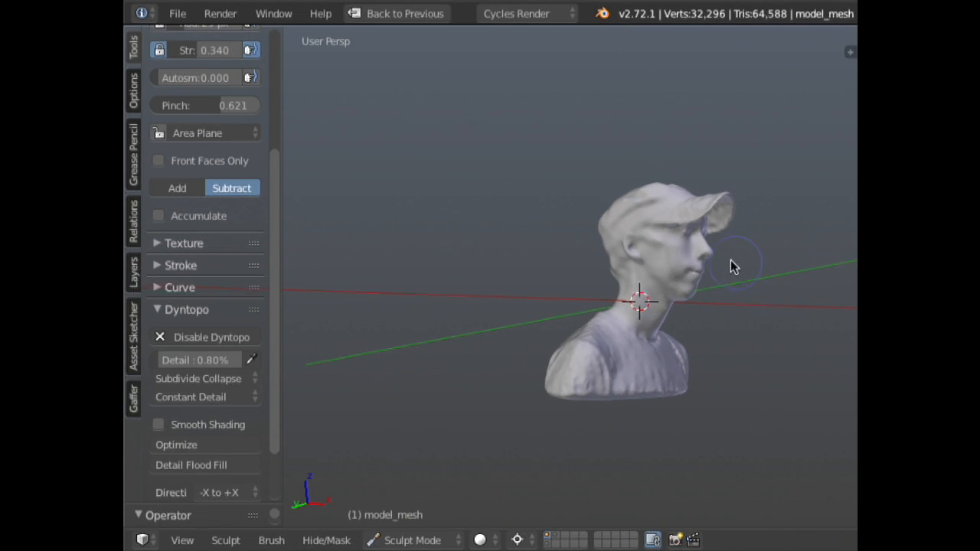
# - Orbit and zoom out to frame the whole bust for working on the cap brim
pyautogui.moveTo(734, 263); pyautogui.dragTo(701, 266)
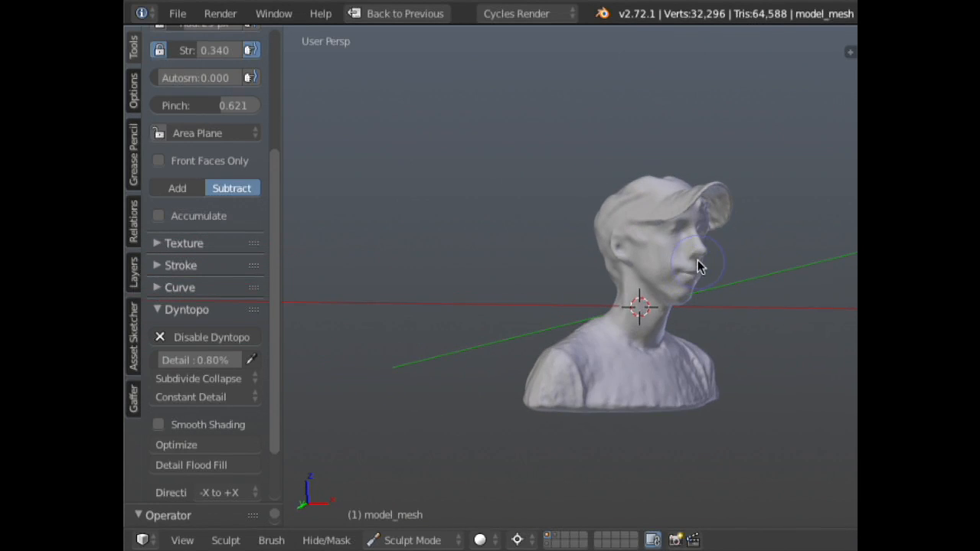
pyautogui.scroll(3)
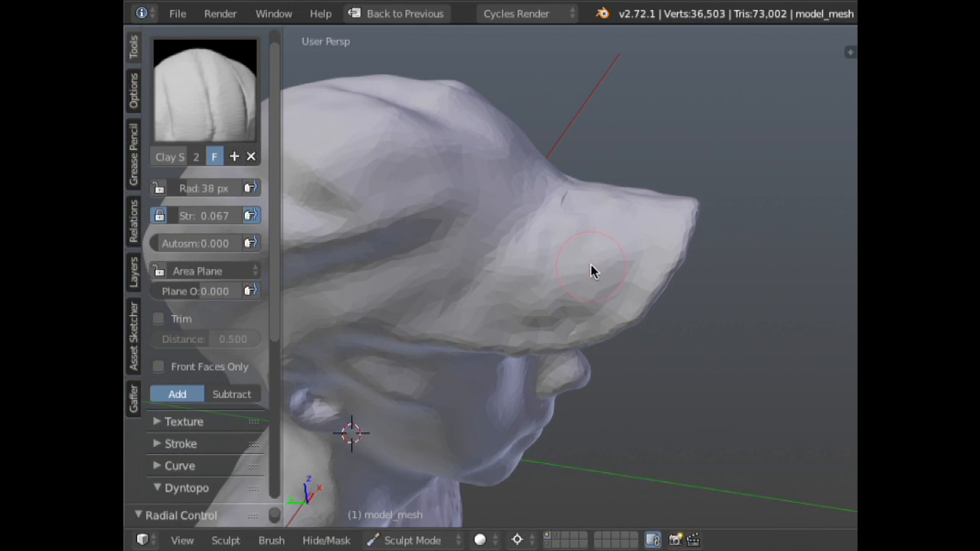
# - Run Detail Flood Fill at 0.80% constant detail, subdividing the whole head to about 465,000 vertices
pyautogui.moveTo(594, 272); pyautogui.dragTo(626, 291)
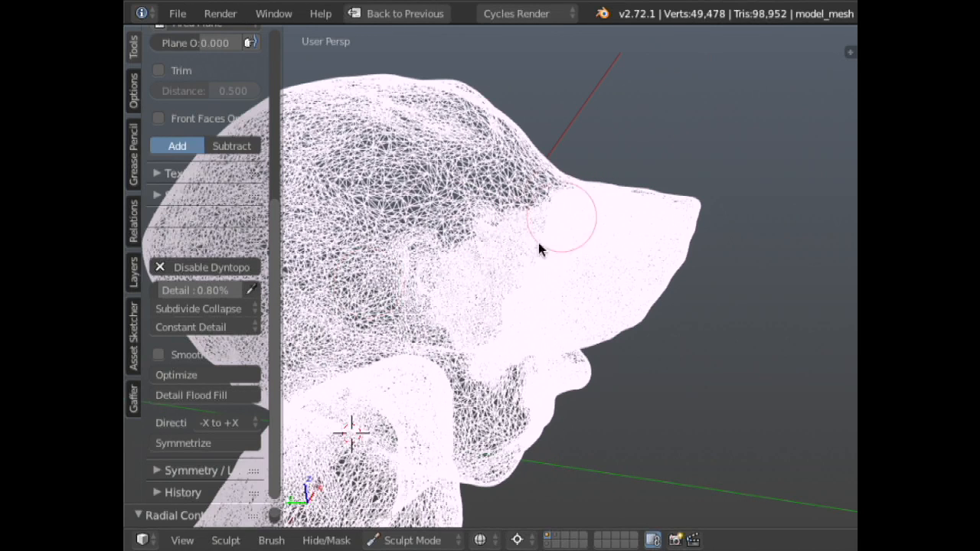
pyautogui.click(189, 395)
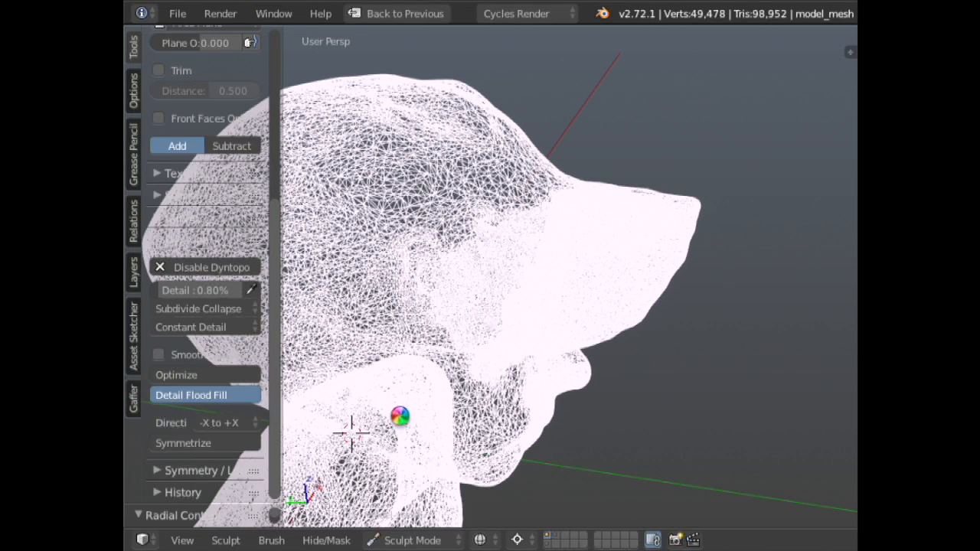
pyautogui.click(190, 395)
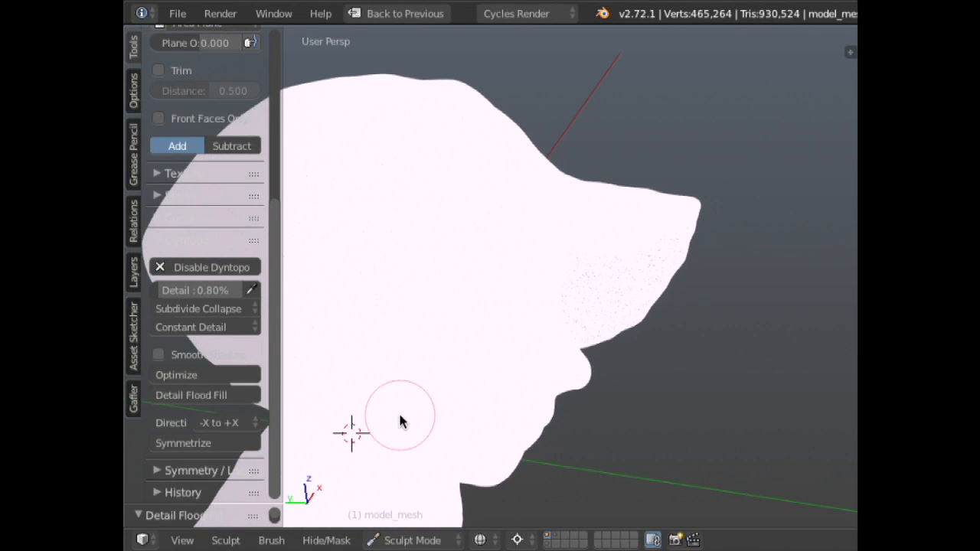
pyautogui.moveTo(620, 259)
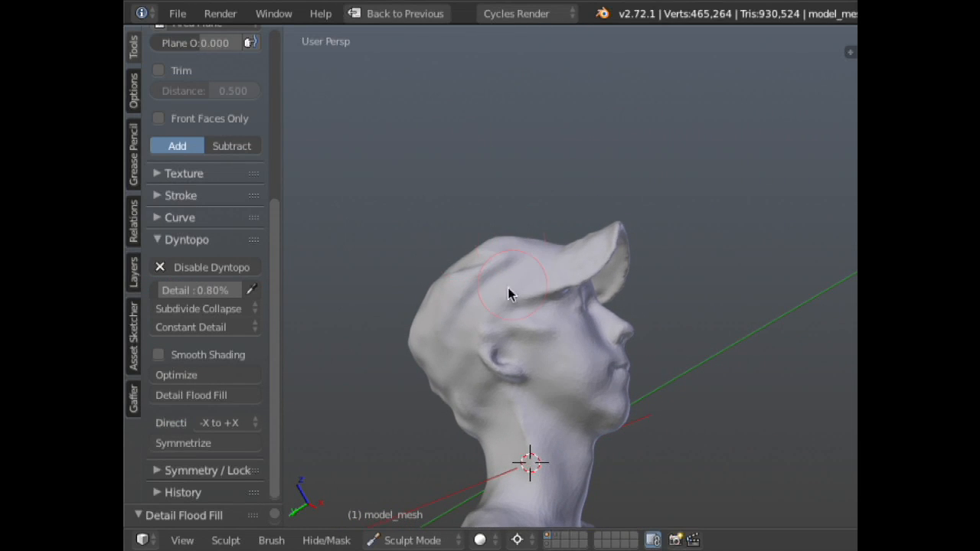
# - Sculpt along the underside of the cap's brim to reshape it
pyautogui.moveTo(511, 294); pyautogui.dragTo(605, 233)
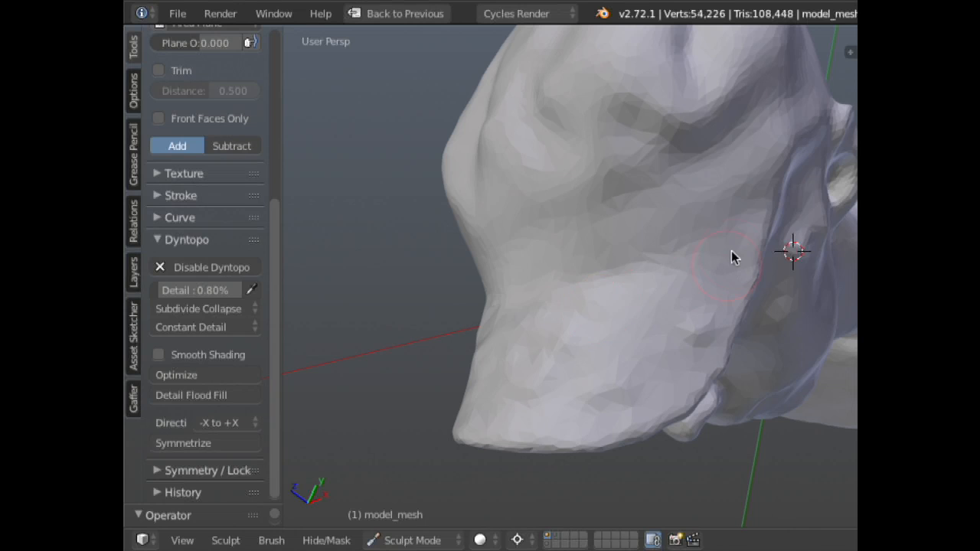
pyautogui.moveTo(550, 435)
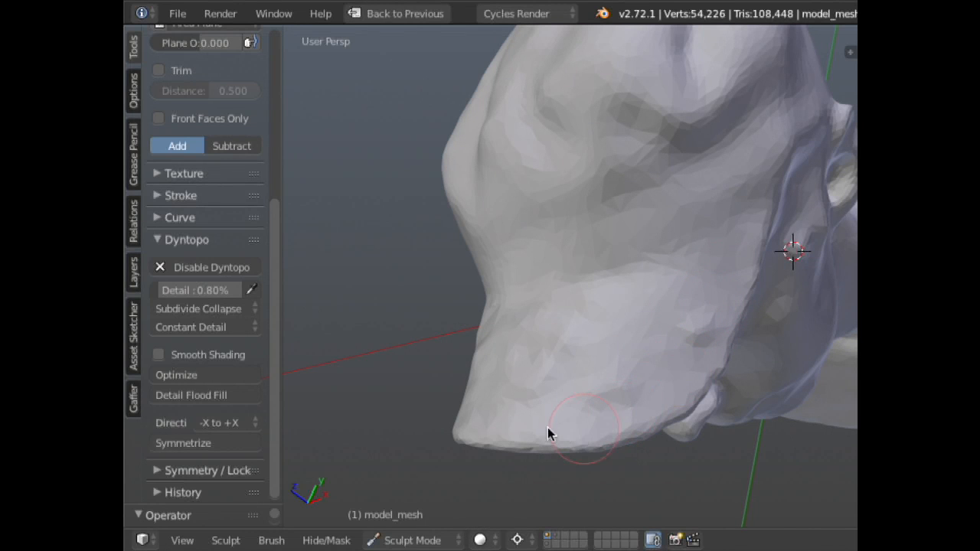
pyautogui.moveTo(549, 435); pyautogui.dragTo(582, 411)
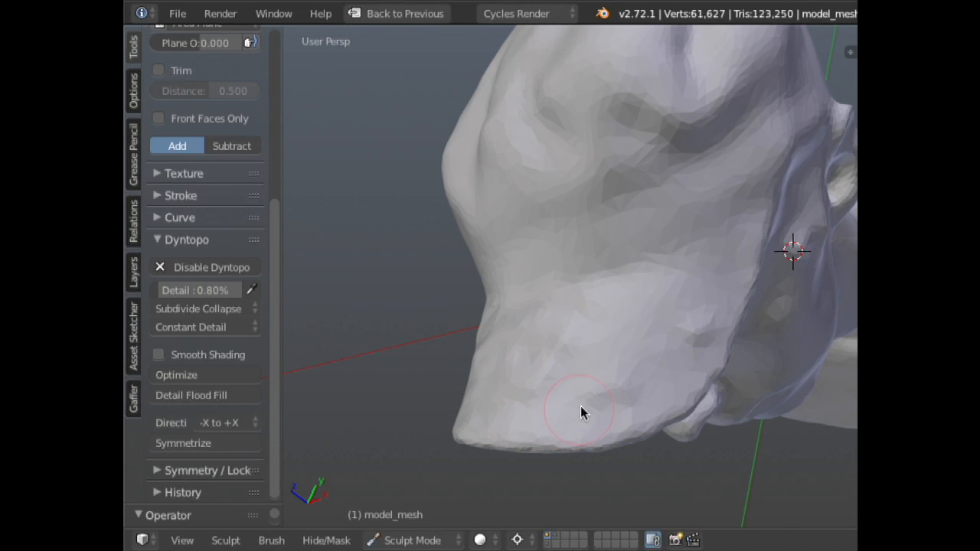
pyautogui.moveTo(578, 383)
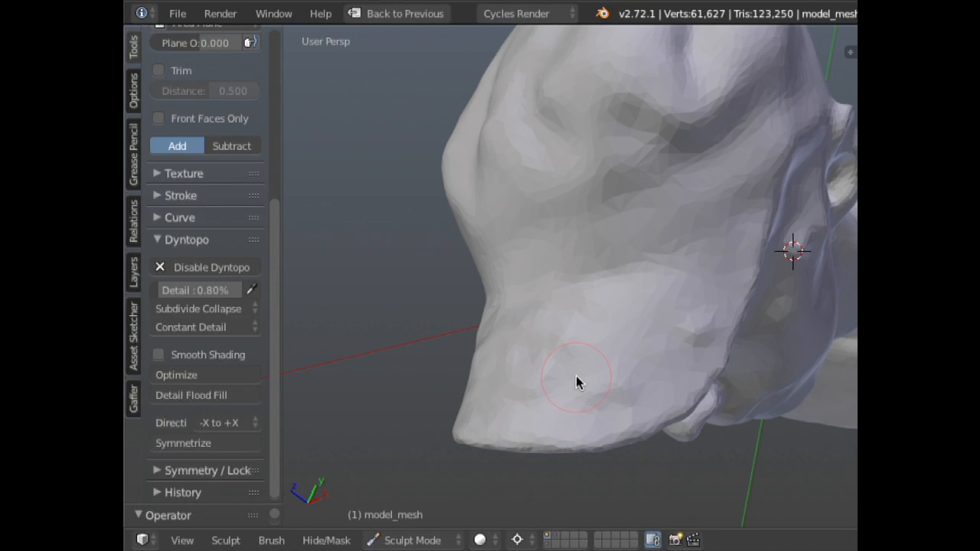
pyautogui.moveTo(574, 386)
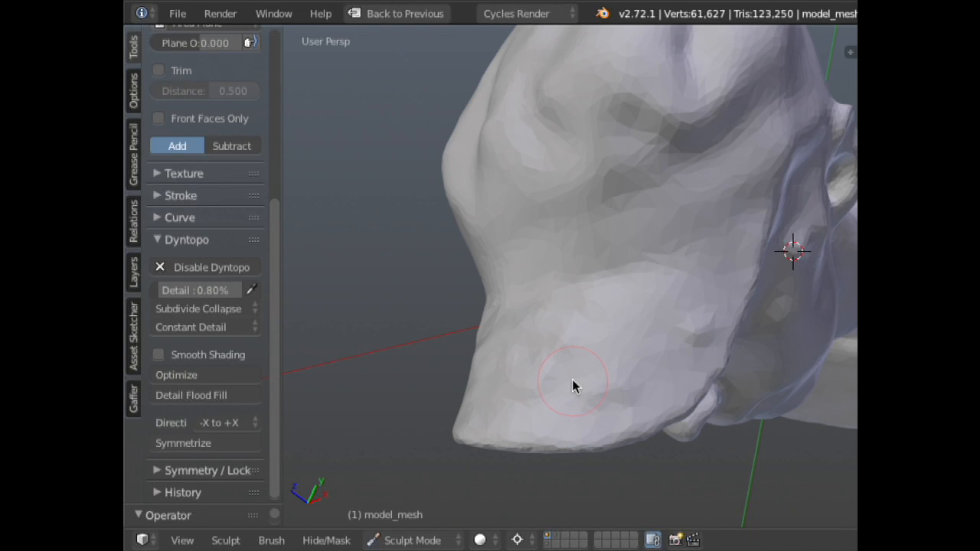
pyautogui.moveTo(563, 398)
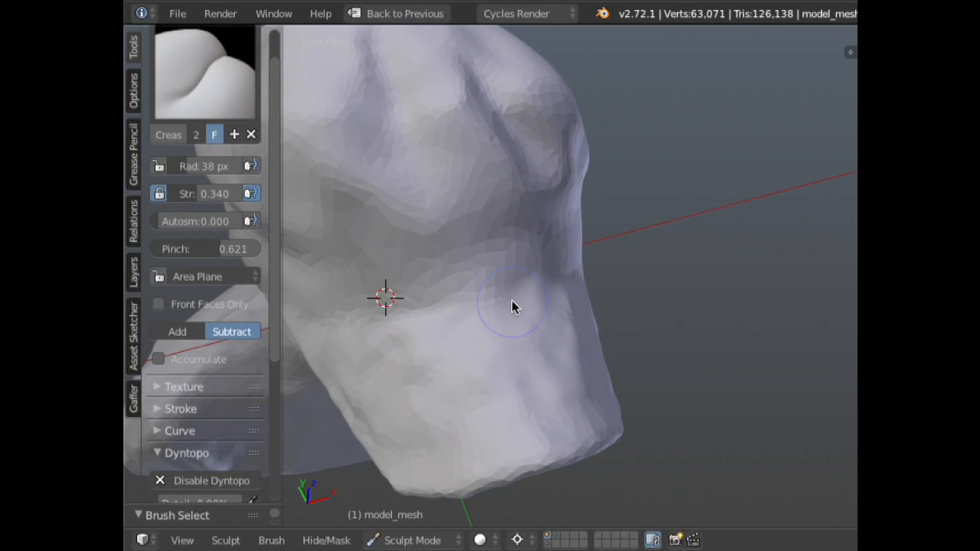
pyautogui.moveTo(513, 306); pyautogui.dragTo(482, 299)
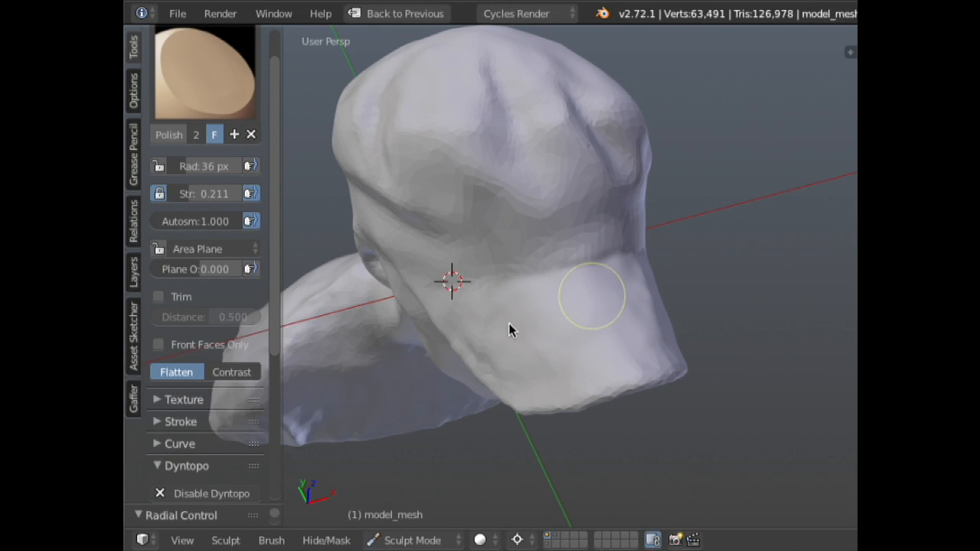
pyautogui.moveTo(462, 331)
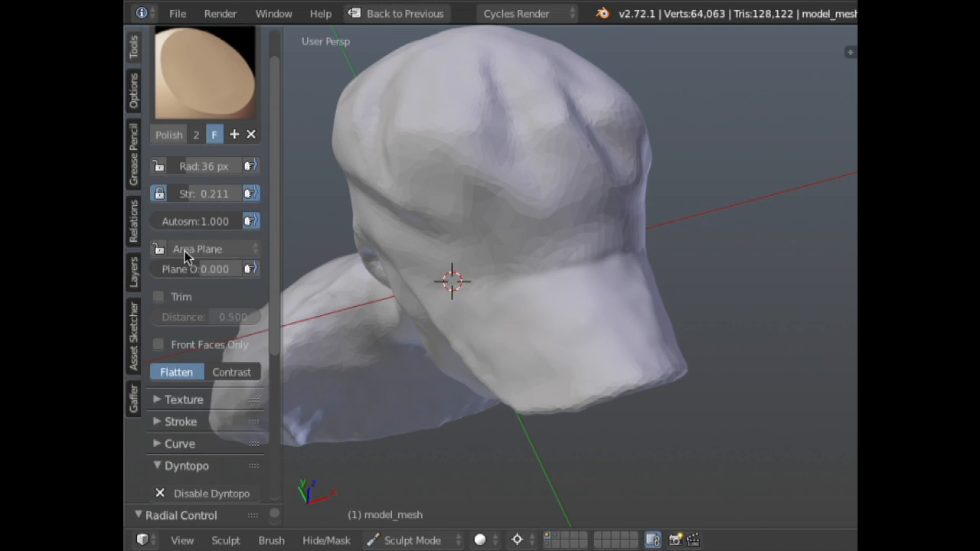
# - Polish the top of the cap smoother with the flatten brush, then bring up the Sculpt Plane choices
pyautogui.click(196, 248)
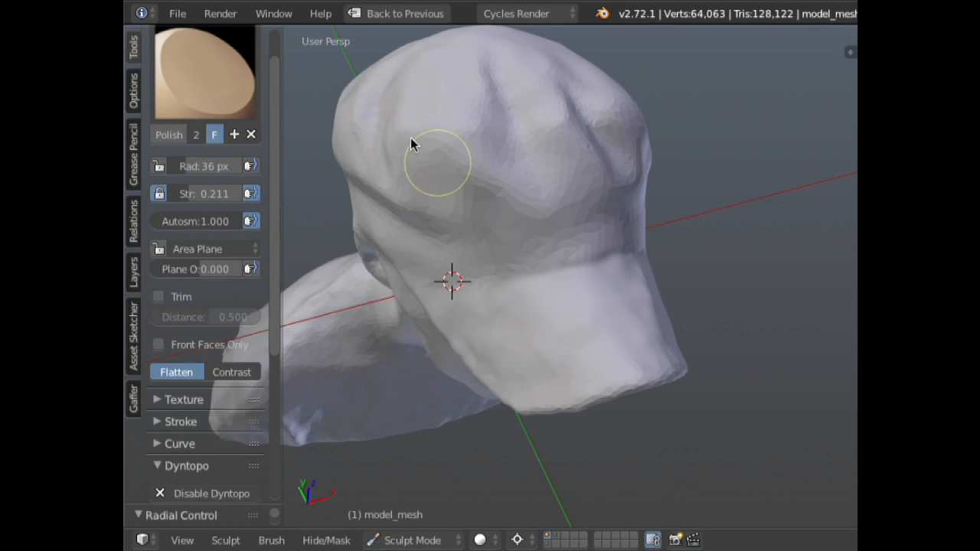
pyautogui.moveTo(406, 129)
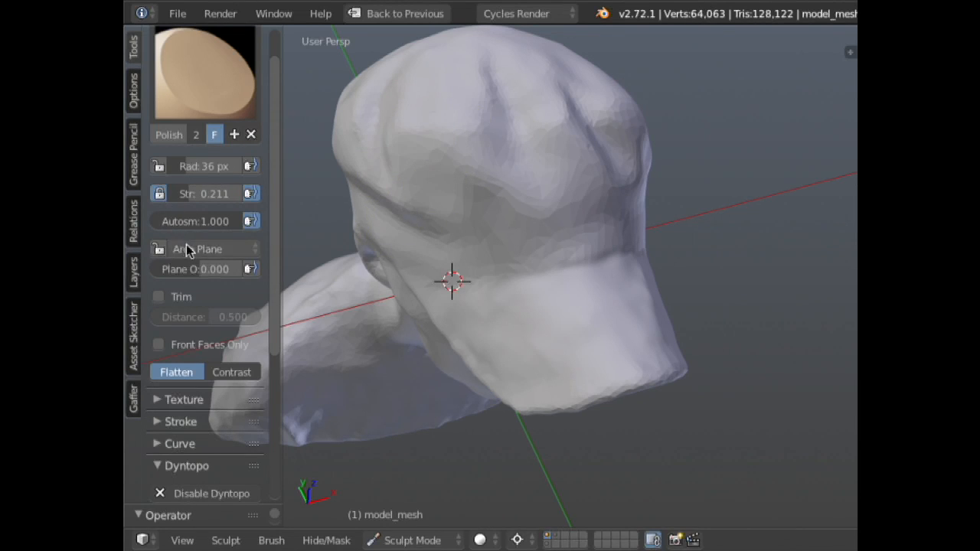
pyautogui.click(206, 248)
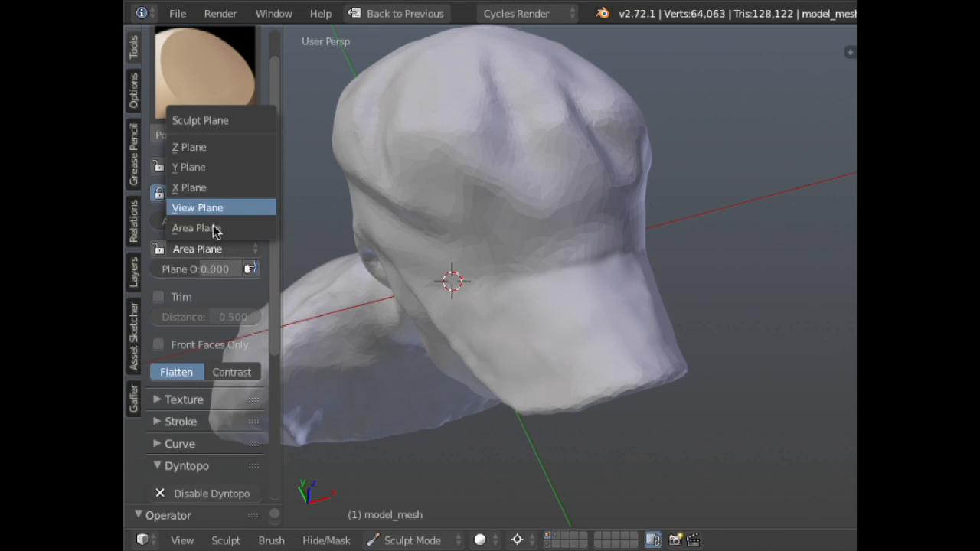